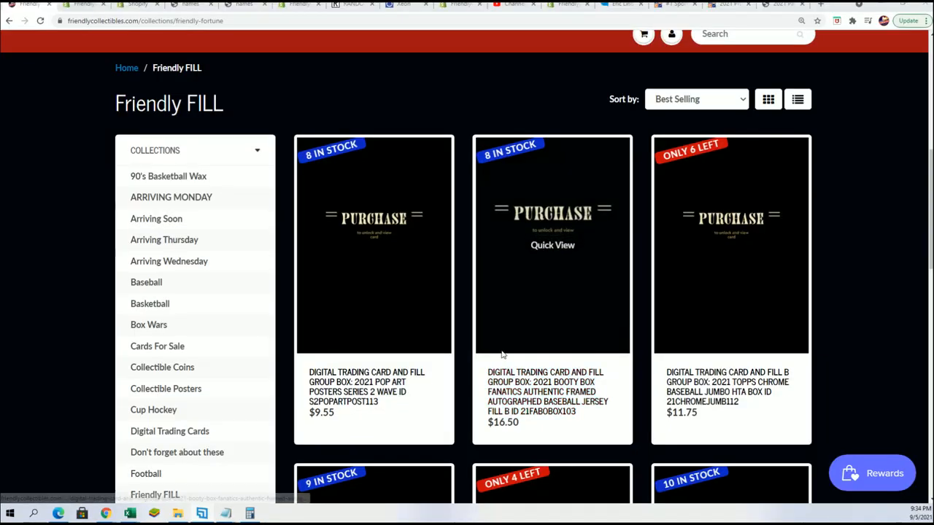
Open the Topps Chrome Jumbo HTA fill box product and copy the six owner names from Notepad.
{"action": "left_click", "coordinate": [729, 245]}
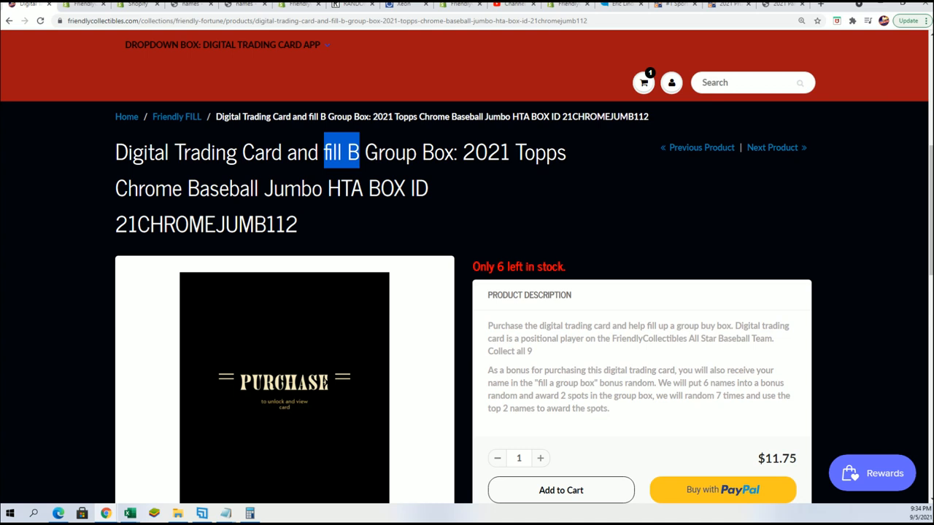
{"action": "scroll", "scroll_direction": "down", "scroll_amount": 3}
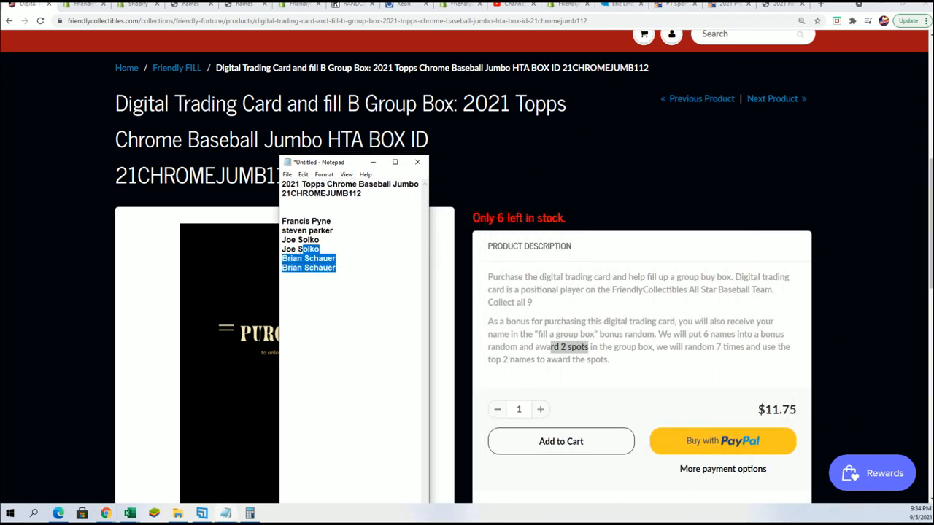
{"action": "right_click", "coordinate": [306, 260]}
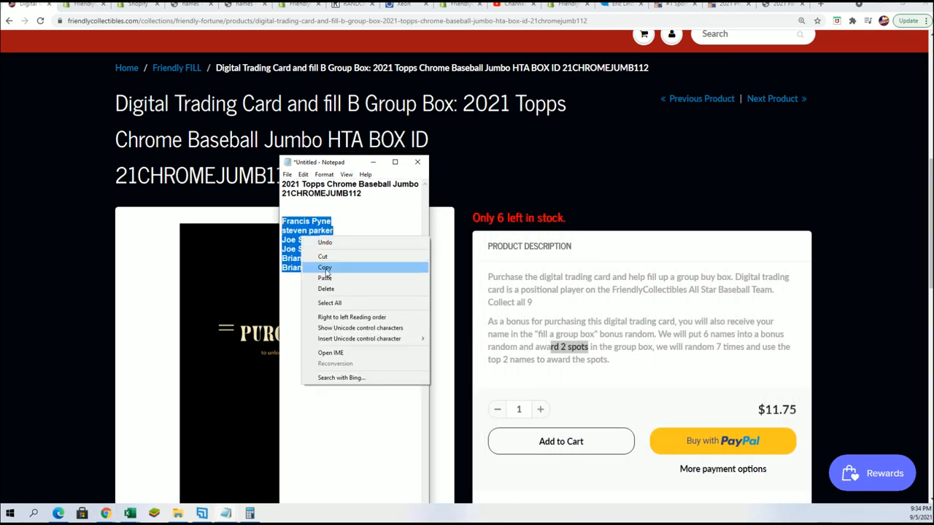
{"action": "left_click", "coordinate": [353, 5]}
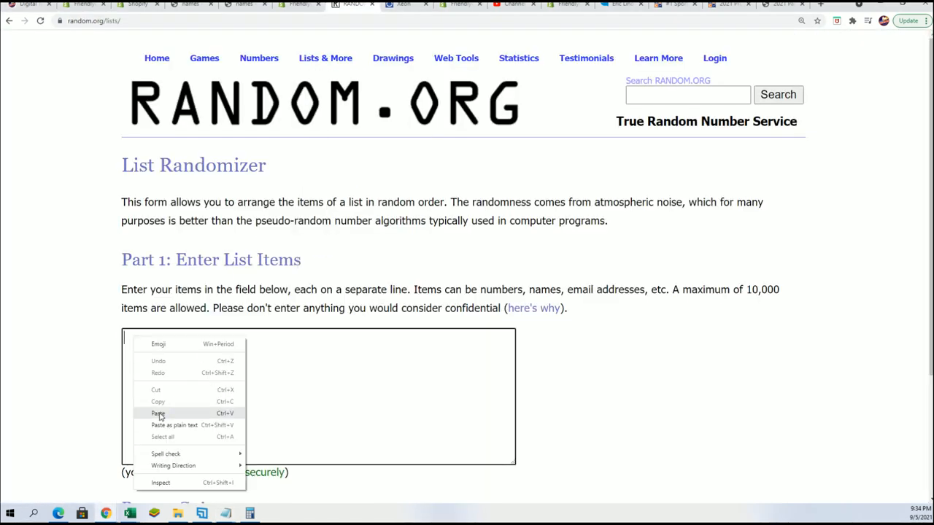
Paste the six owner names into the list and randomize them four times.
{"action": "left_click", "coordinate": [157, 414]}
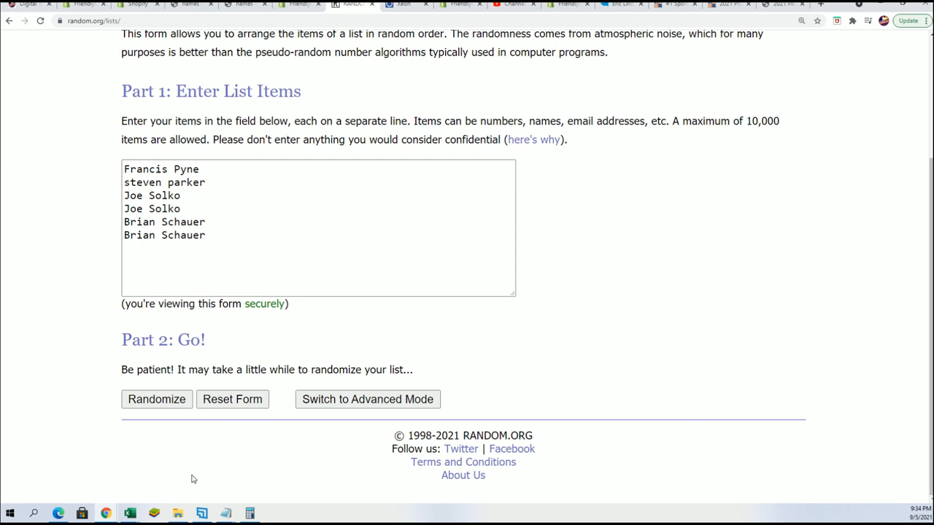
{"action": "left_click", "coordinate": [156, 399]}
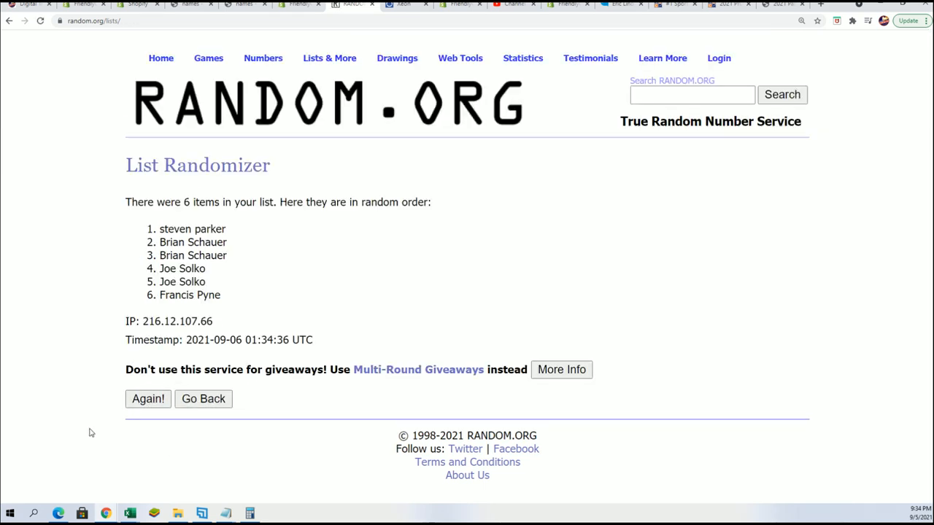
{"action": "left_click", "coordinate": [149, 398]}
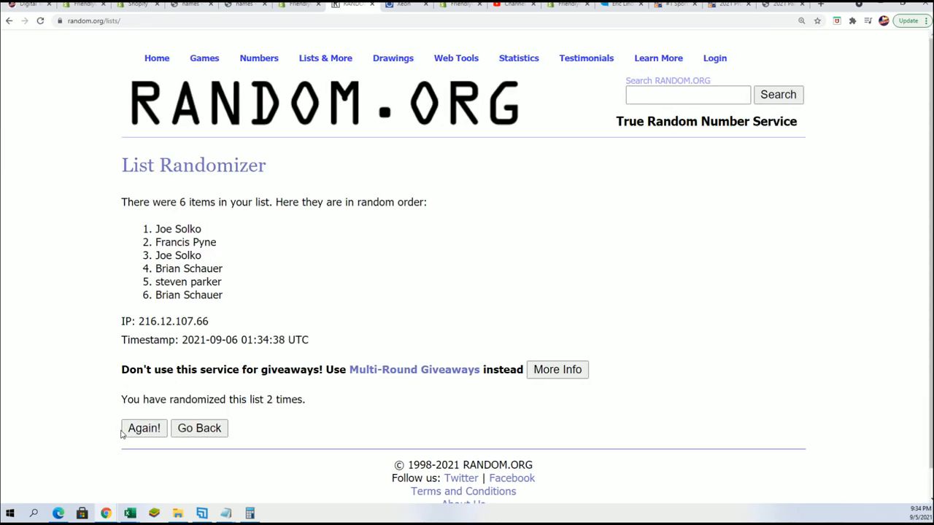
{"action": "left_click", "coordinate": [143, 429]}
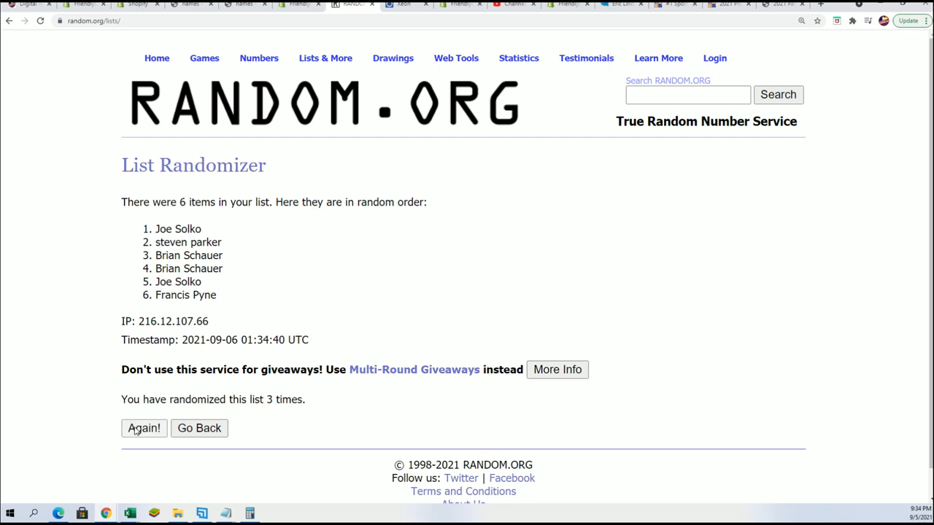
{"action": "left_click", "coordinate": [143, 429]}
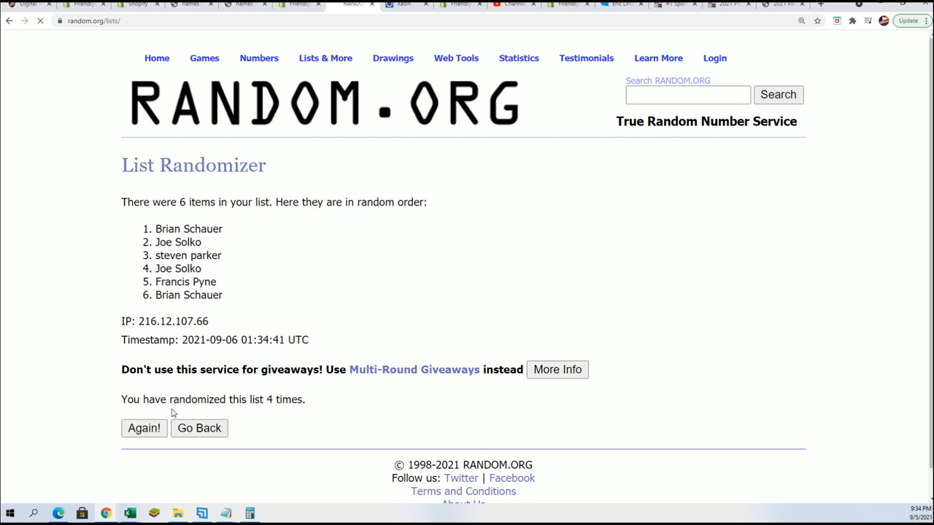
{"action": "left_click", "coordinate": [143, 429]}
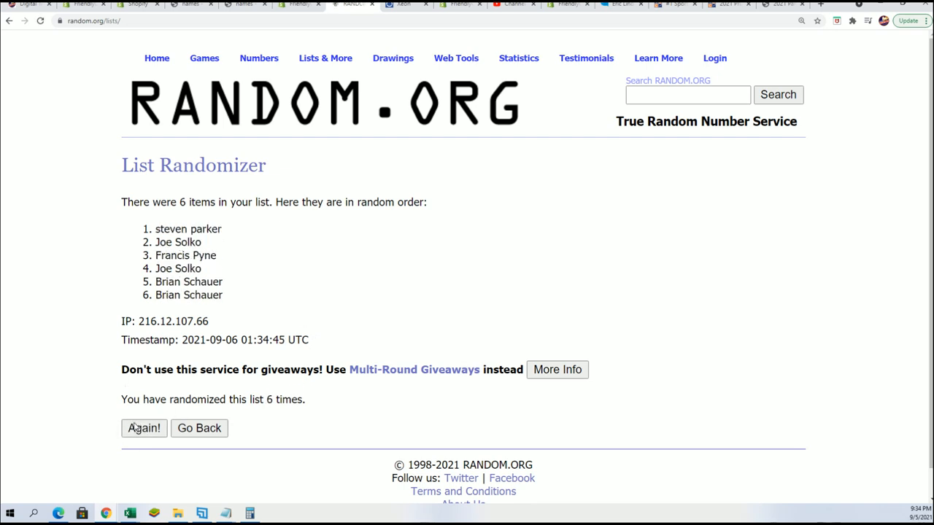
{"action": "scroll", "scroll_direction": "down", "scroll_amount": 3}
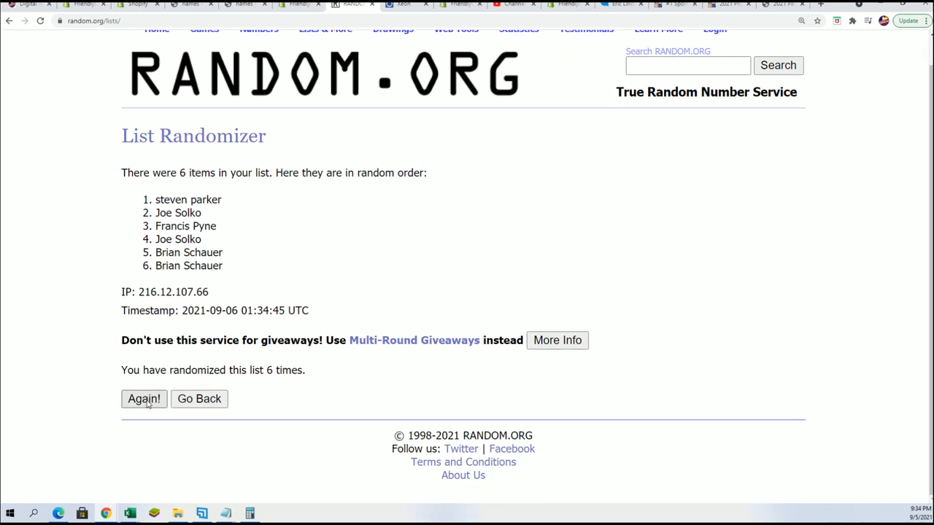
{"action": "left_click", "coordinate": [143, 399]}
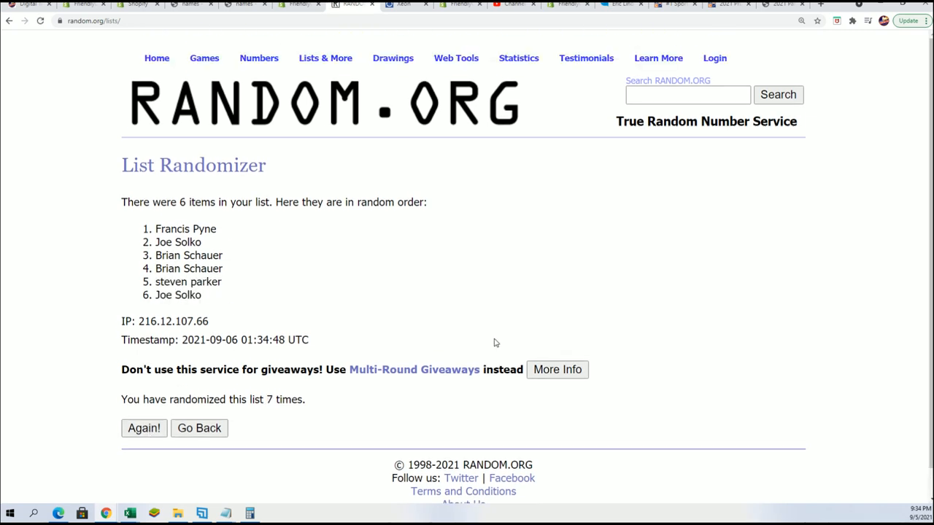
{"action": "mouse_move", "coordinate": [207, 242]}
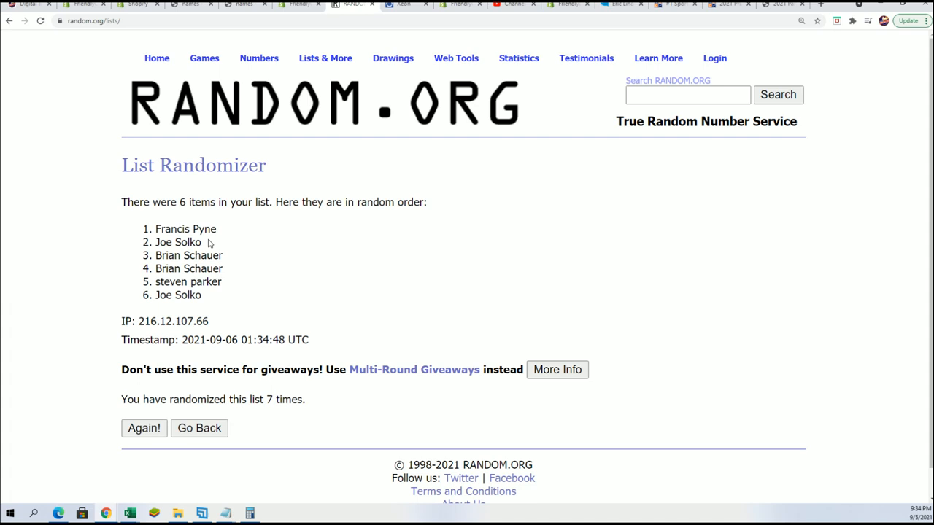
{"action": "left_click_drag", "start_coordinate": [155, 228], "coordinate": [211, 242]}
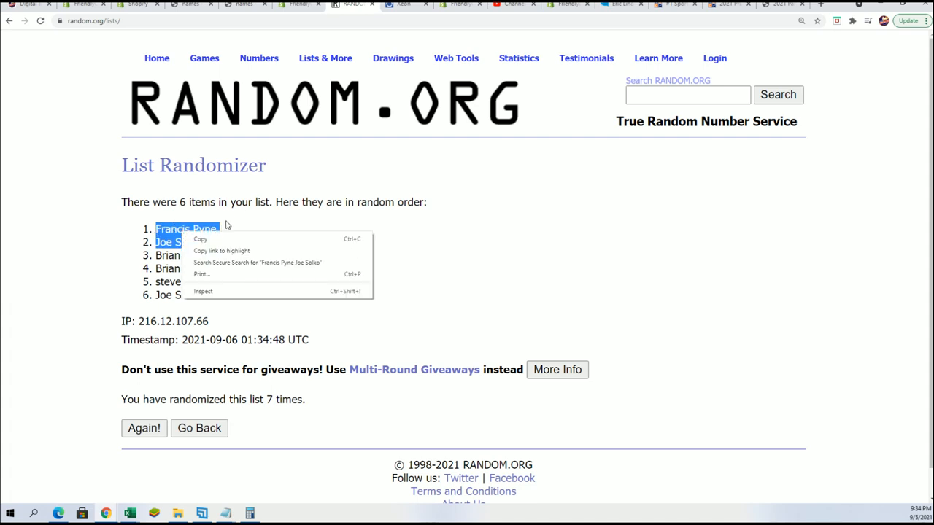
{"action": "left_click", "coordinate": [266, 243]}
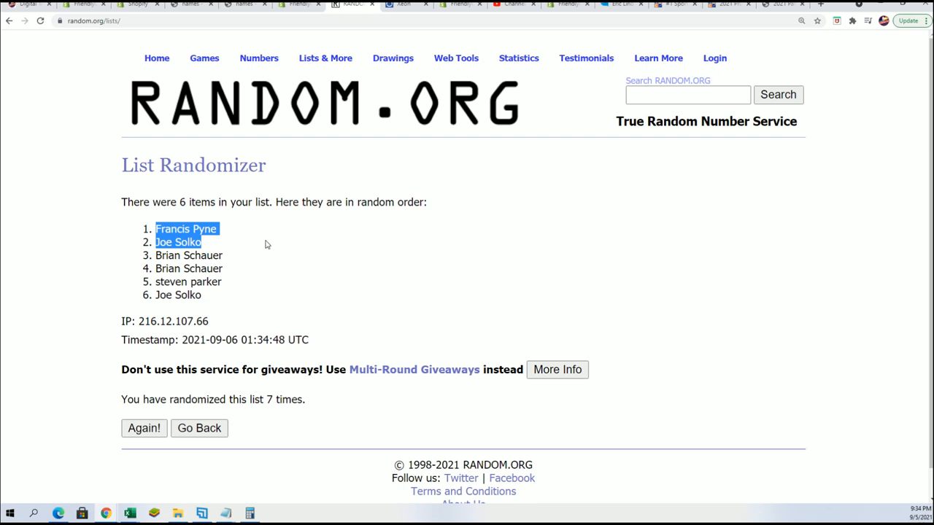
{"action": "mouse_move", "coordinate": [265, 240]}
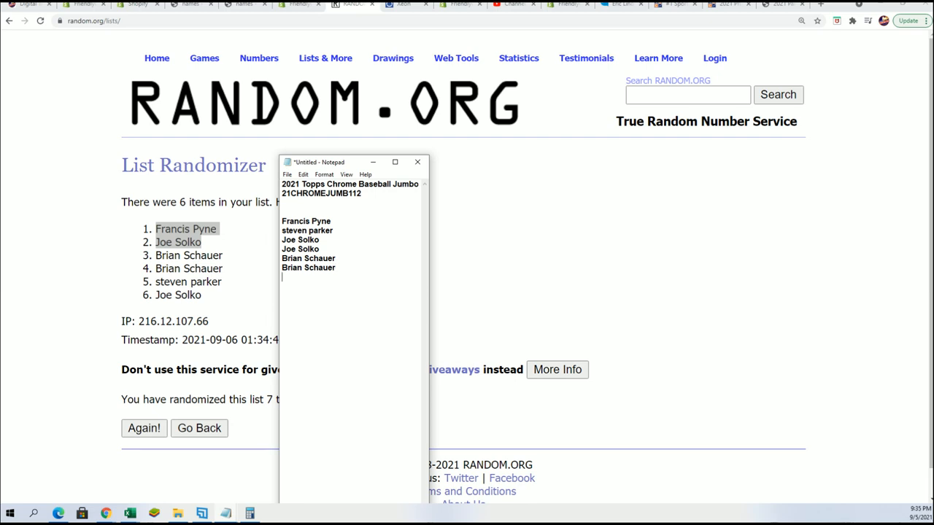
{"action": "type", "text": "Francis Pyne"}
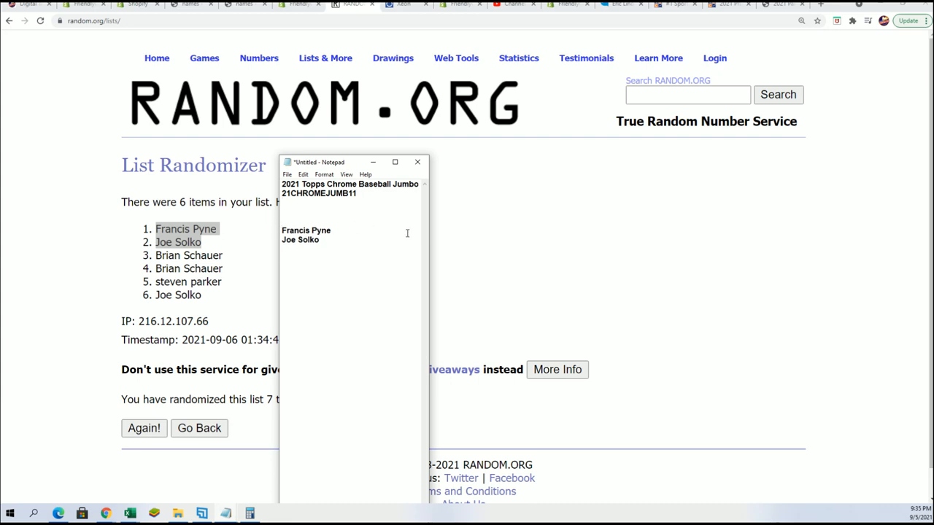
{"action": "type", "text": "2"}
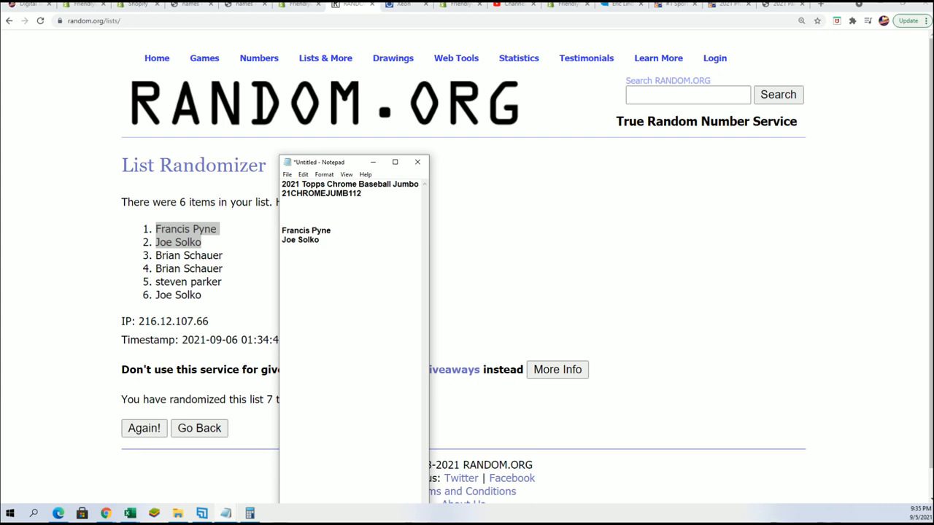